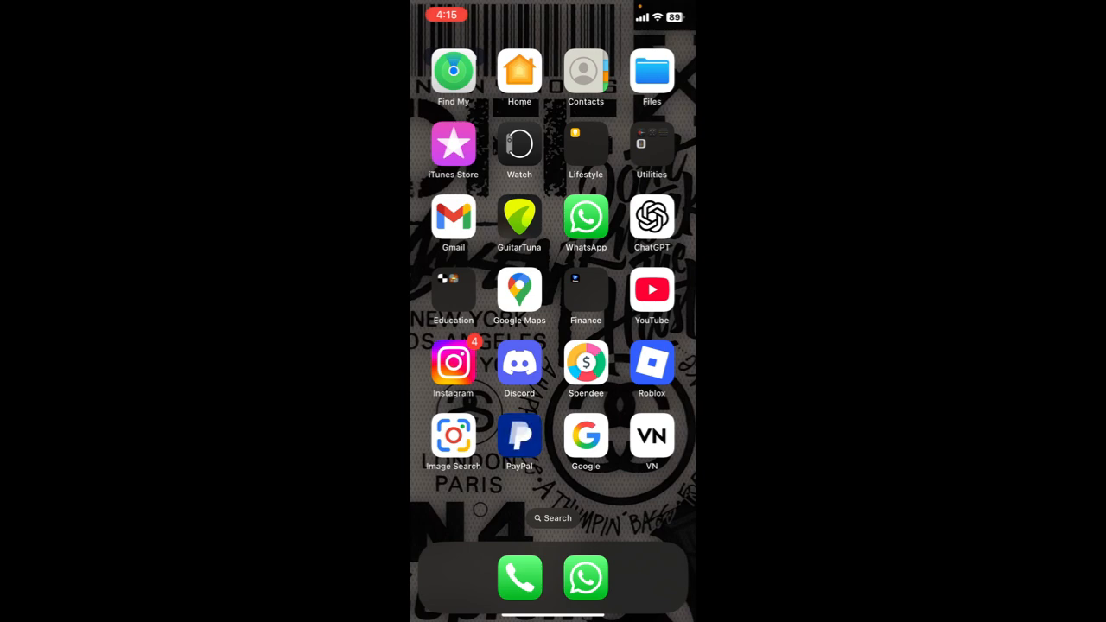
# Launch PayPal, landing on its home page with the permanent account limitation notice.
pyautogui.click(519, 435)
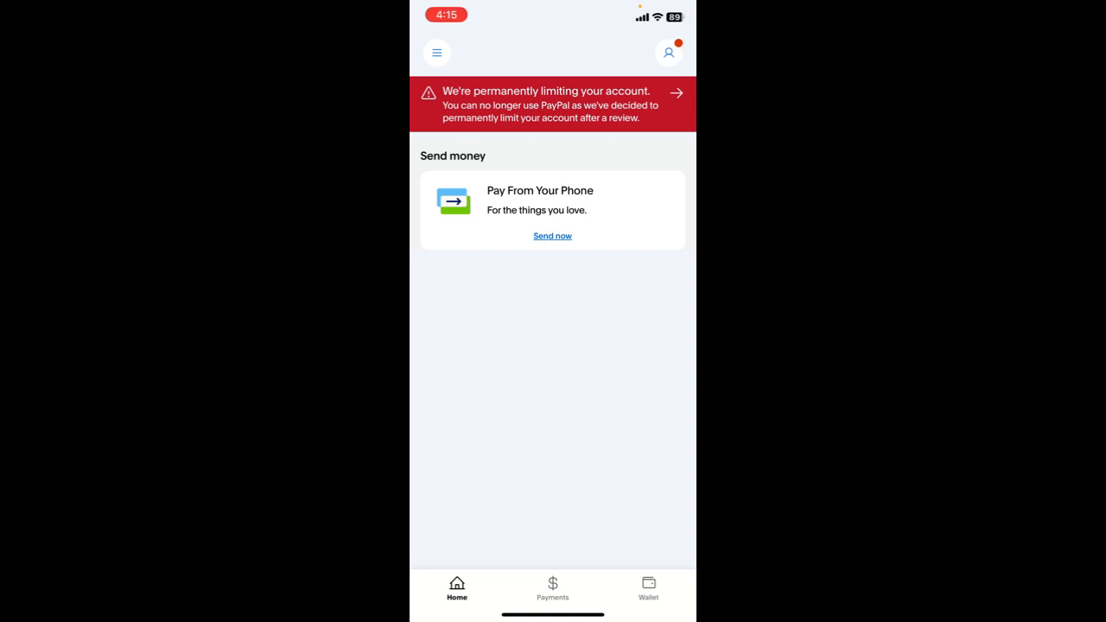
# Go to the profile and reach the Login and security page listing the passkey option.
pyautogui.click(667, 52)
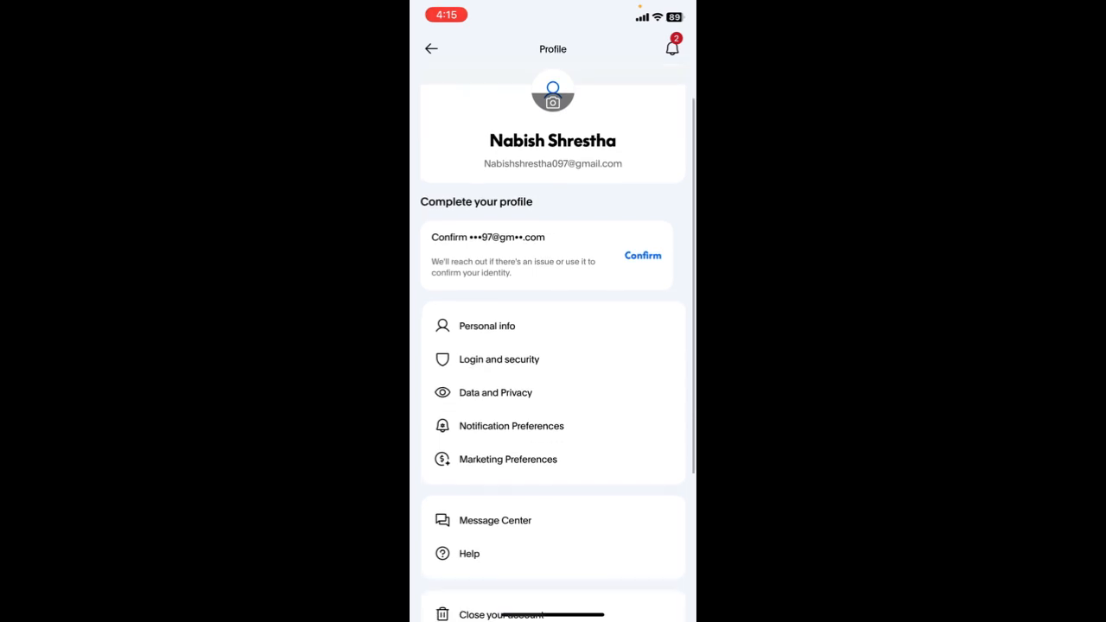
pyautogui.scroll(3)
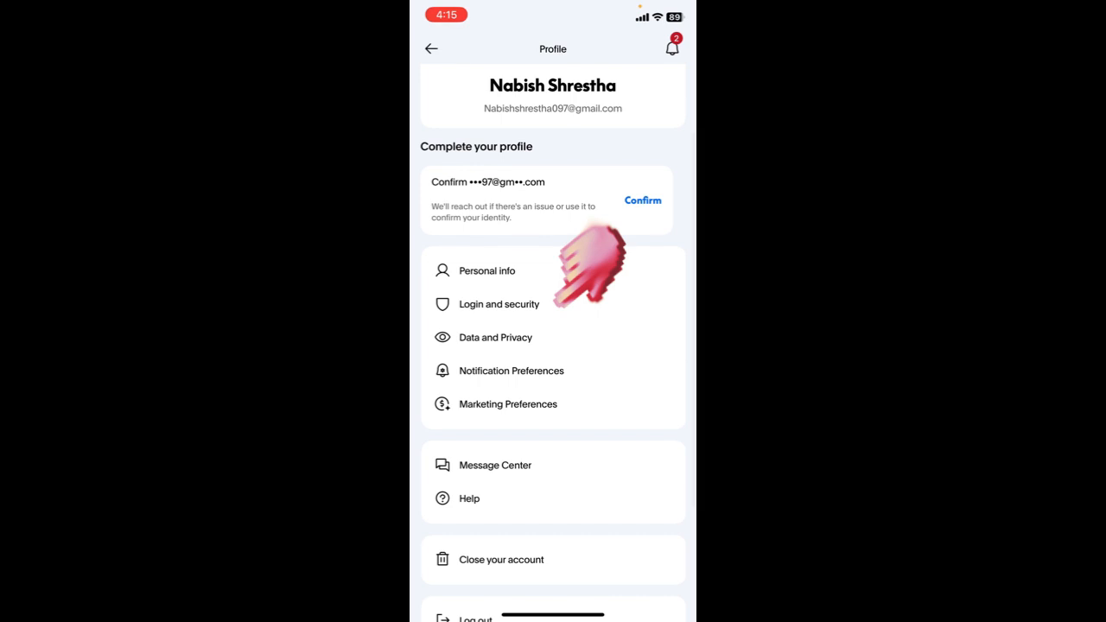
pyautogui.click(497, 304)
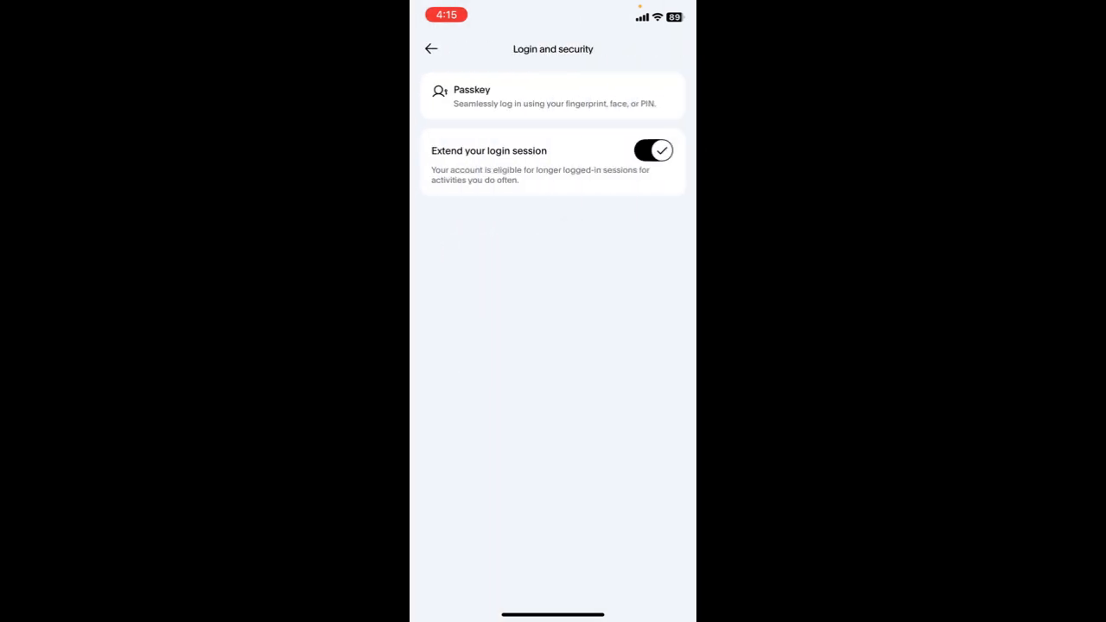
# From the Passkeys screen, start creating a new passkey for the account.
pyautogui.click(553, 95)
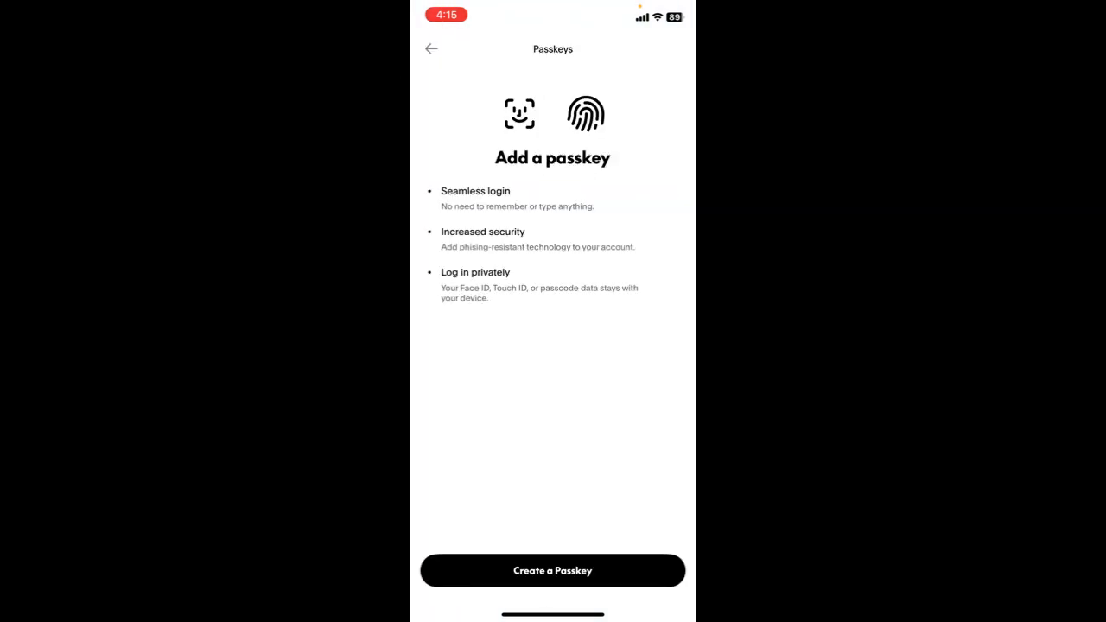
pyautogui.click(553, 570)
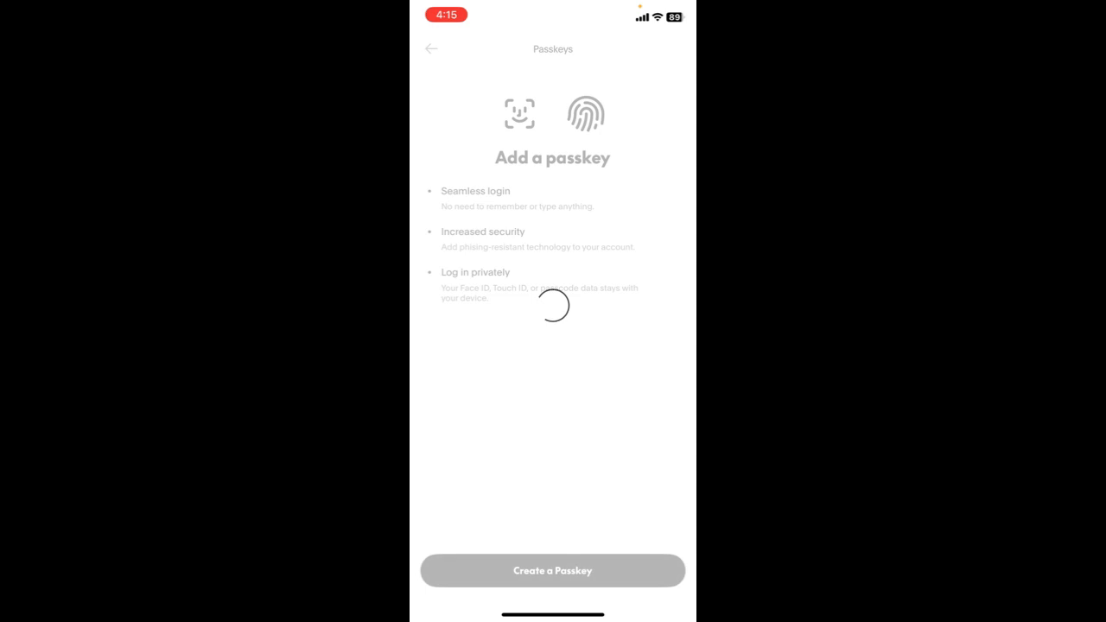
# Bring up the iOS passkey Sign In sheet and dismiss it without choosing an option.
pyautogui.click(553, 571)
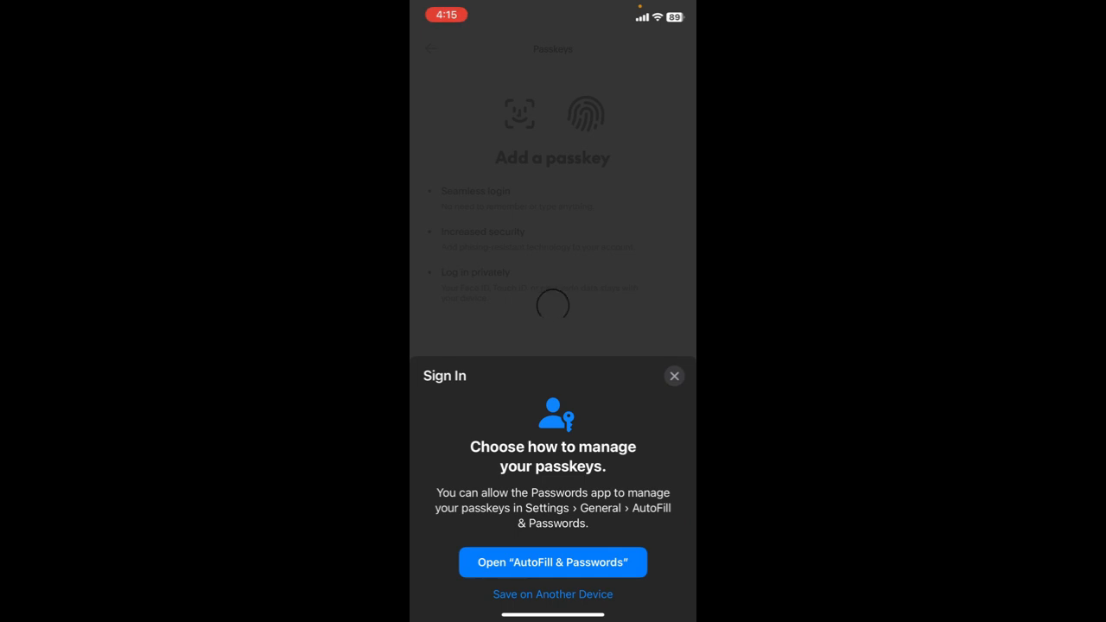
pyautogui.click(674, 375)
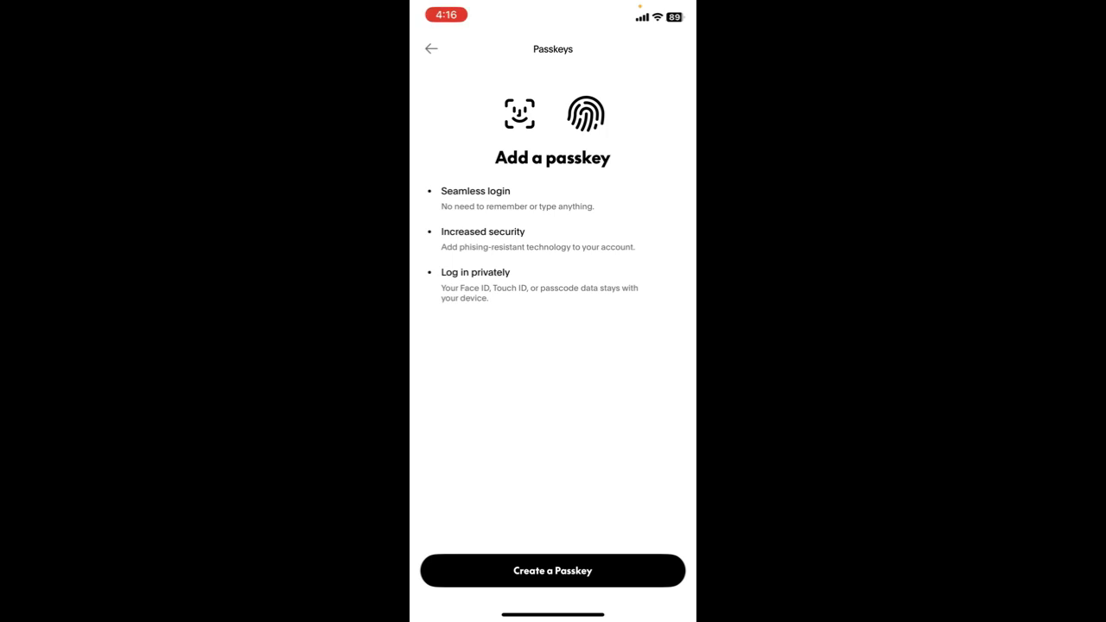
# Navigate back through Login and security to the Profile page.
pyautogui.click(430, 49)
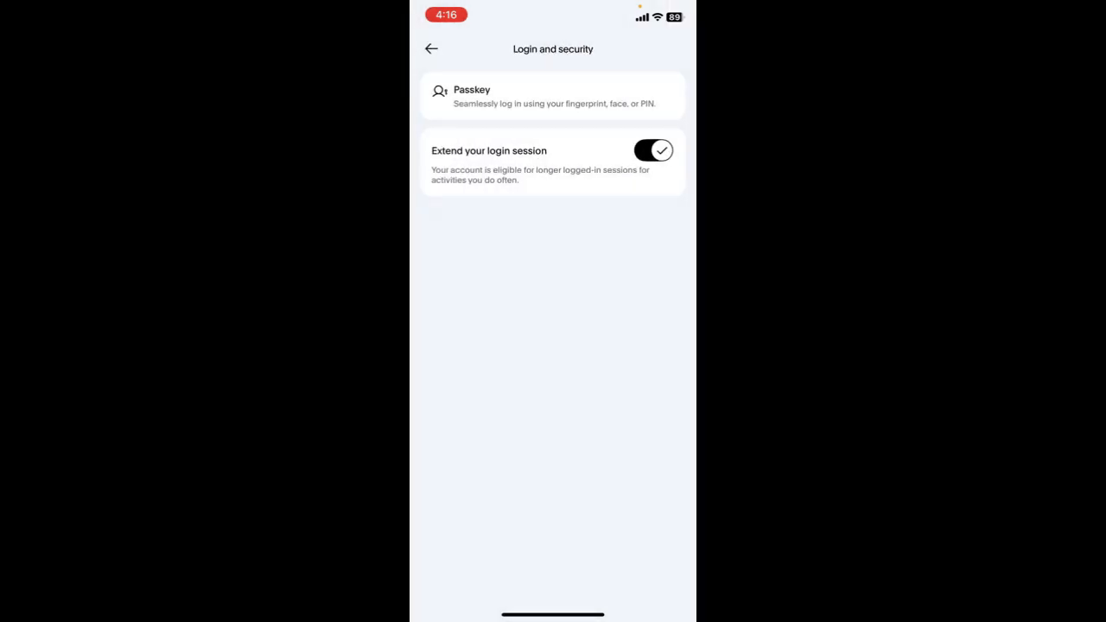
pyautogui.click(431, 48)
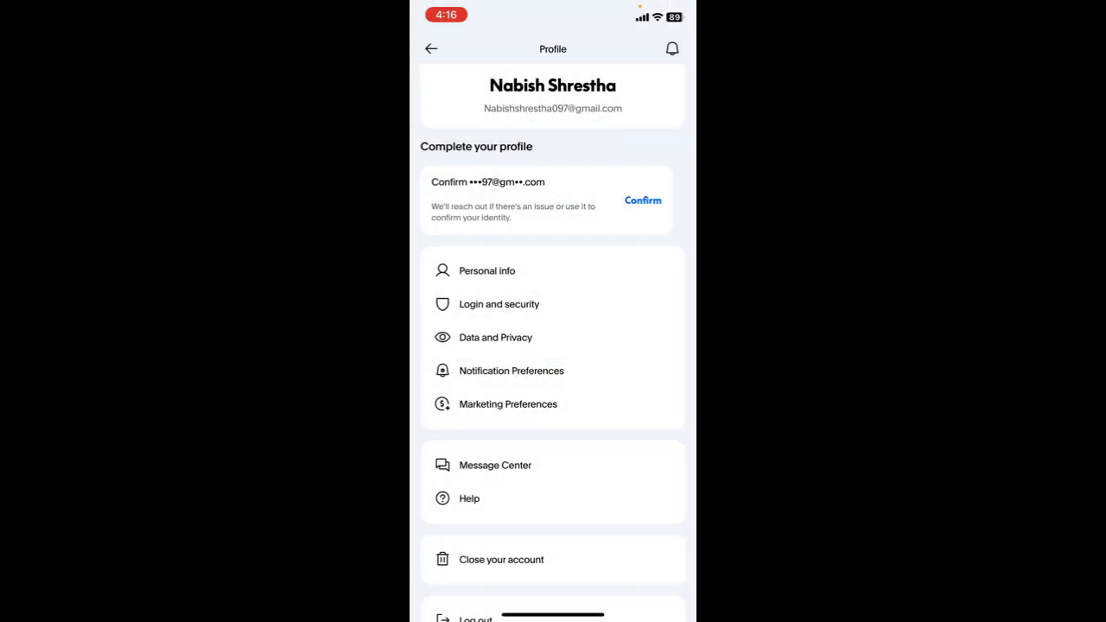